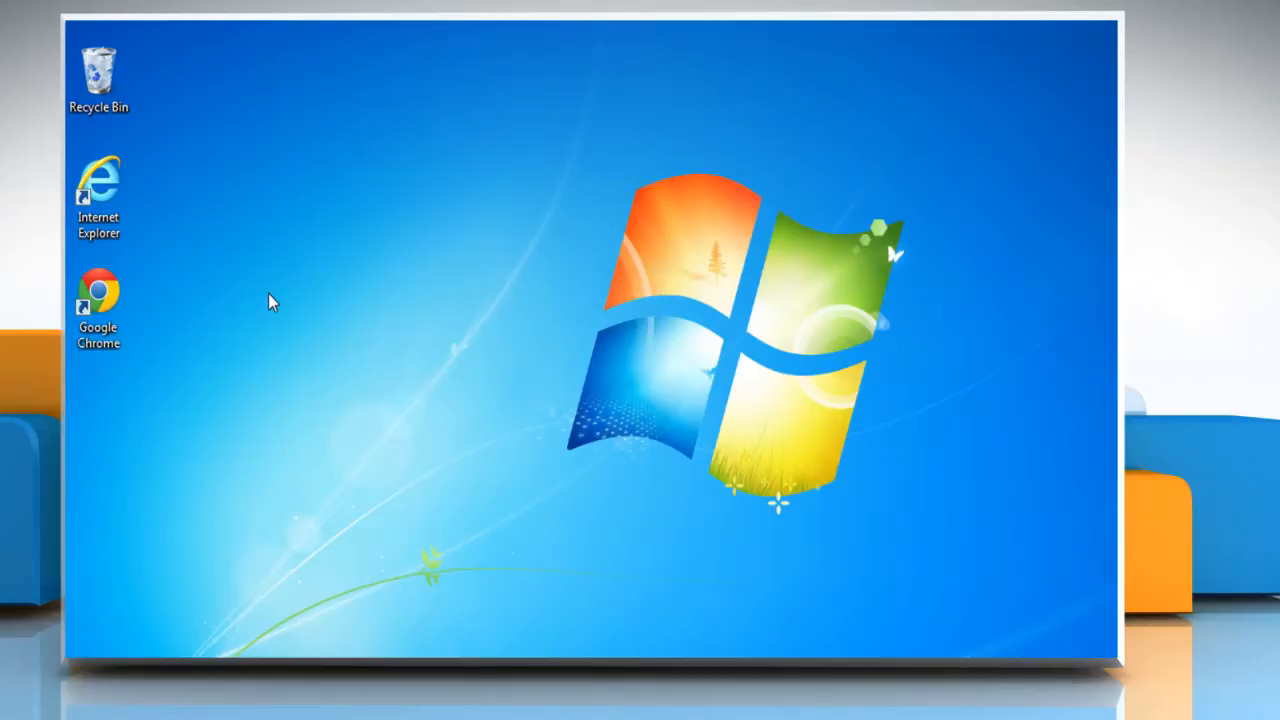
Launch Internet Explorer from its desktop shortcut's context menu
{"action": "right_click", "coordinate": [98, 190]}
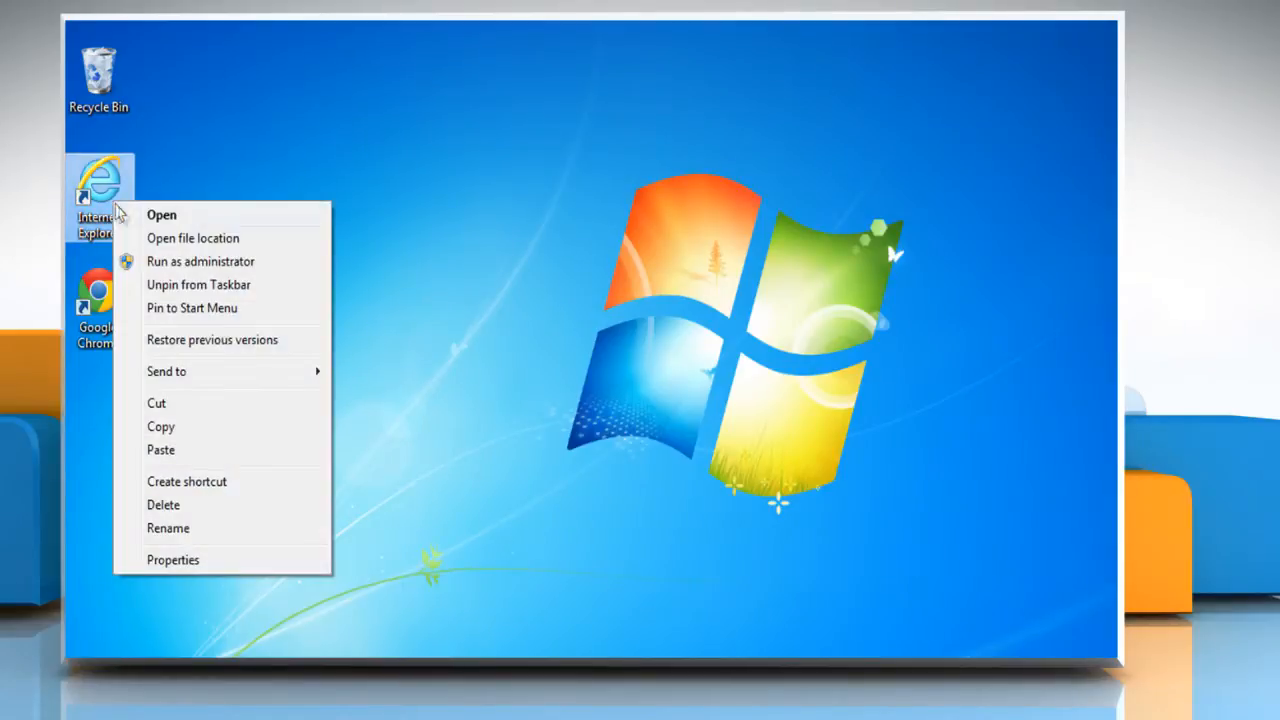
{"action": "left_click", "coordinate": [160, 214]}
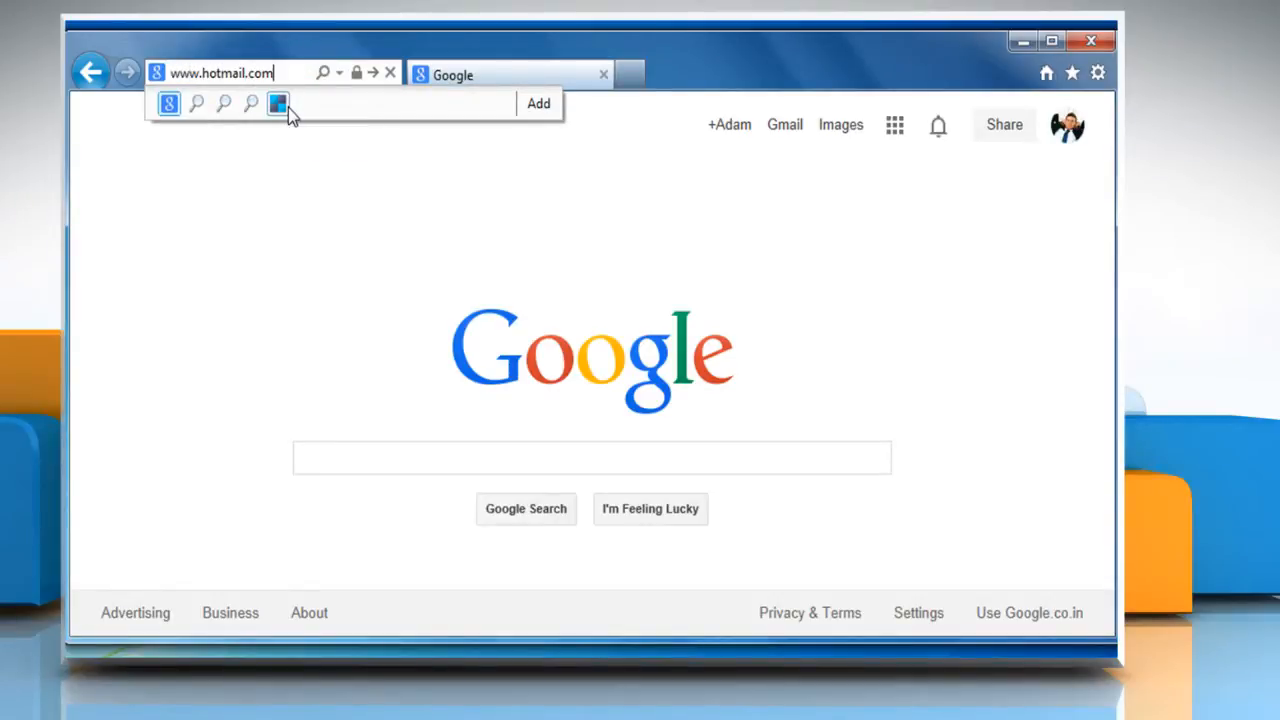
{"action": "key", "text": "Return"}
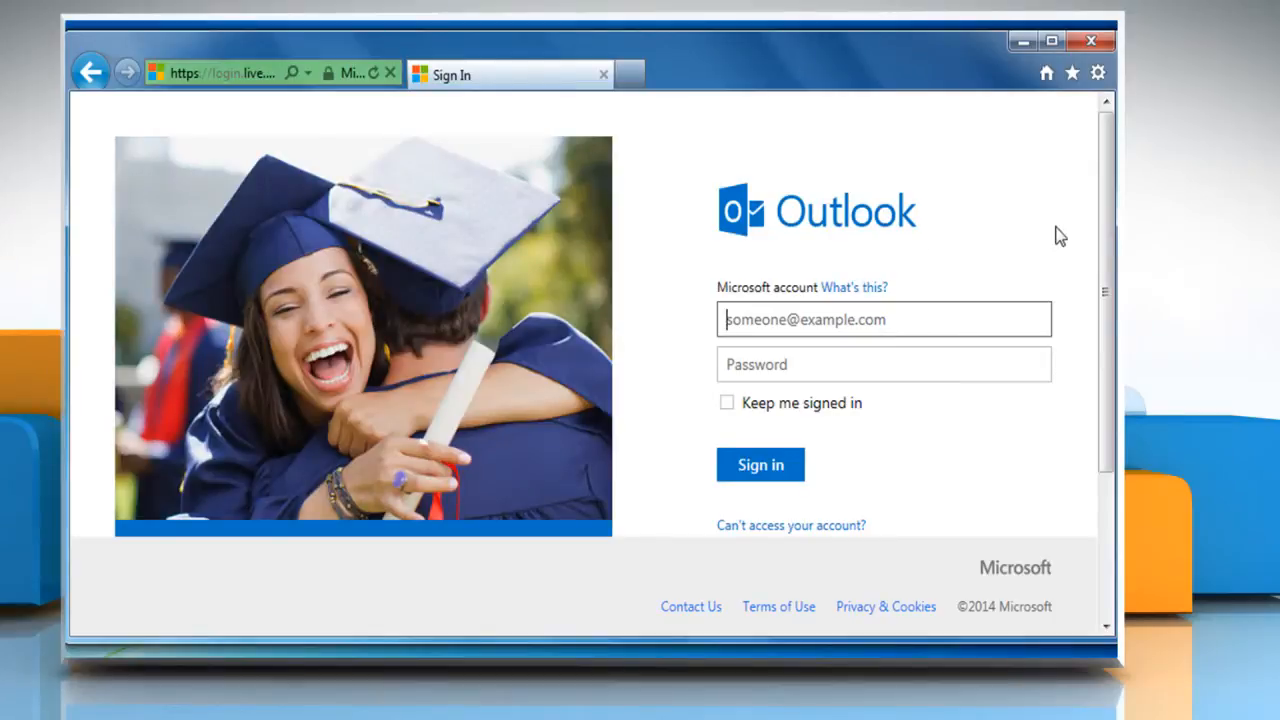
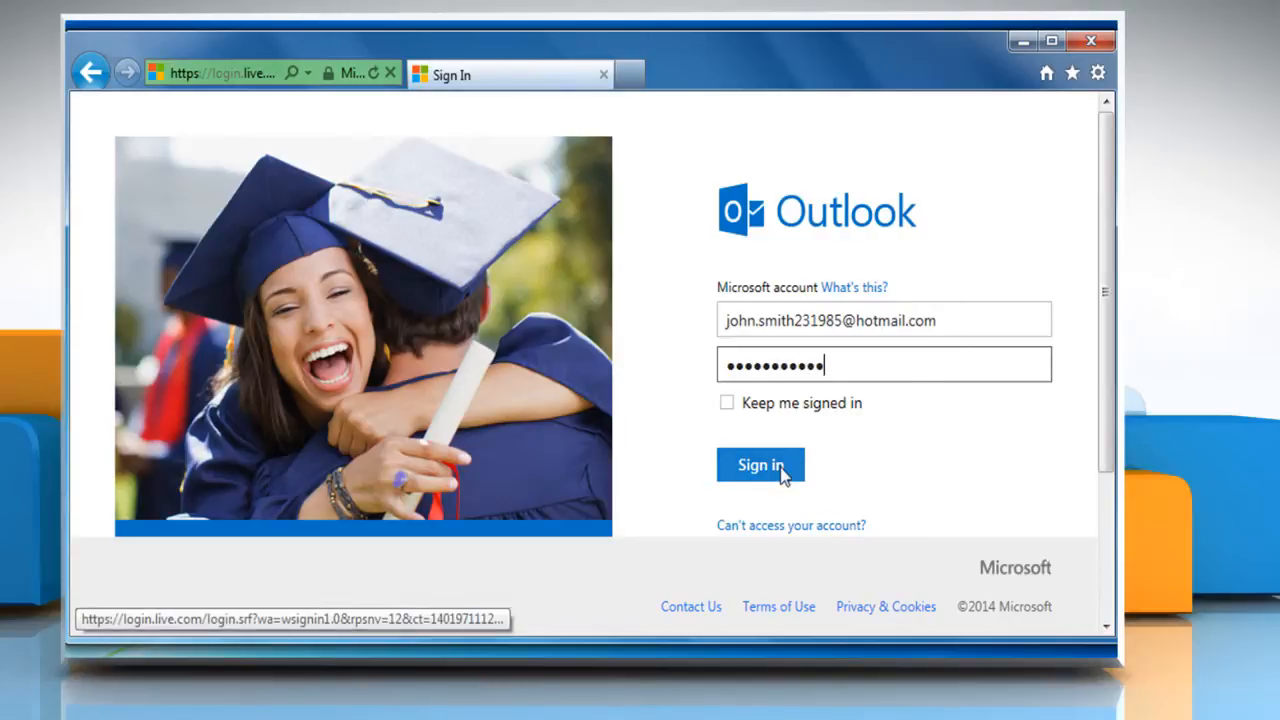
{"action": "left_click", "coordinate": [760, 464]}
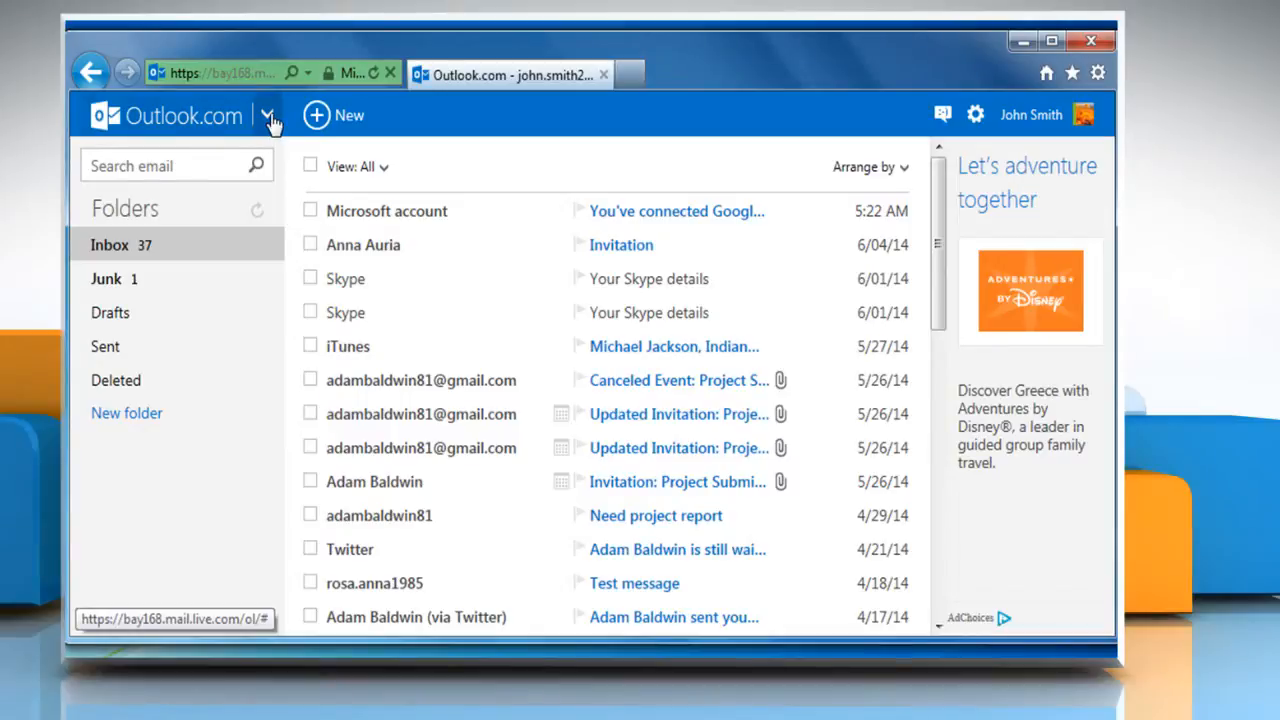
Switch from the inbox to the People contacts app via the app launcher
{"action": "left_click", "coordinate": [268, 114]}
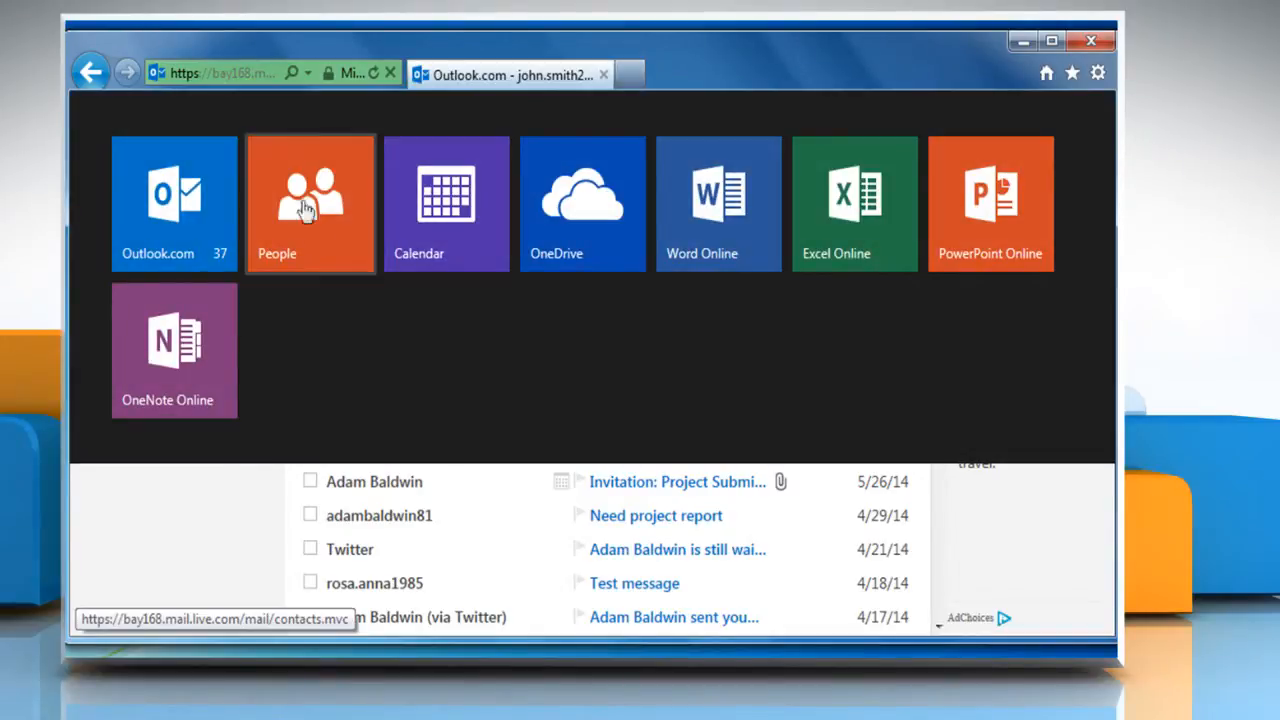
{"action": "left_click", "coordinate": [310, 204]}
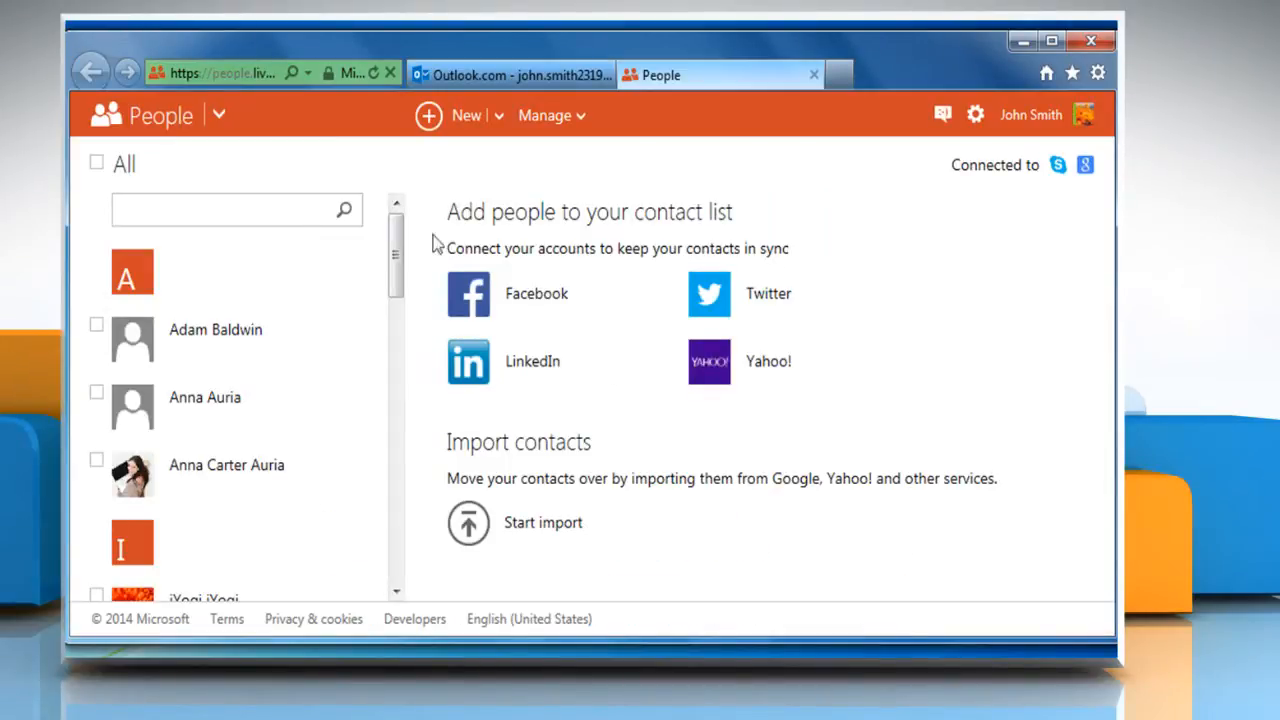
From Manage, export contacts for Outlook.com and other services as OutlookContacts.csv
{"action": "left_click", "coordinate": [548, 114]}
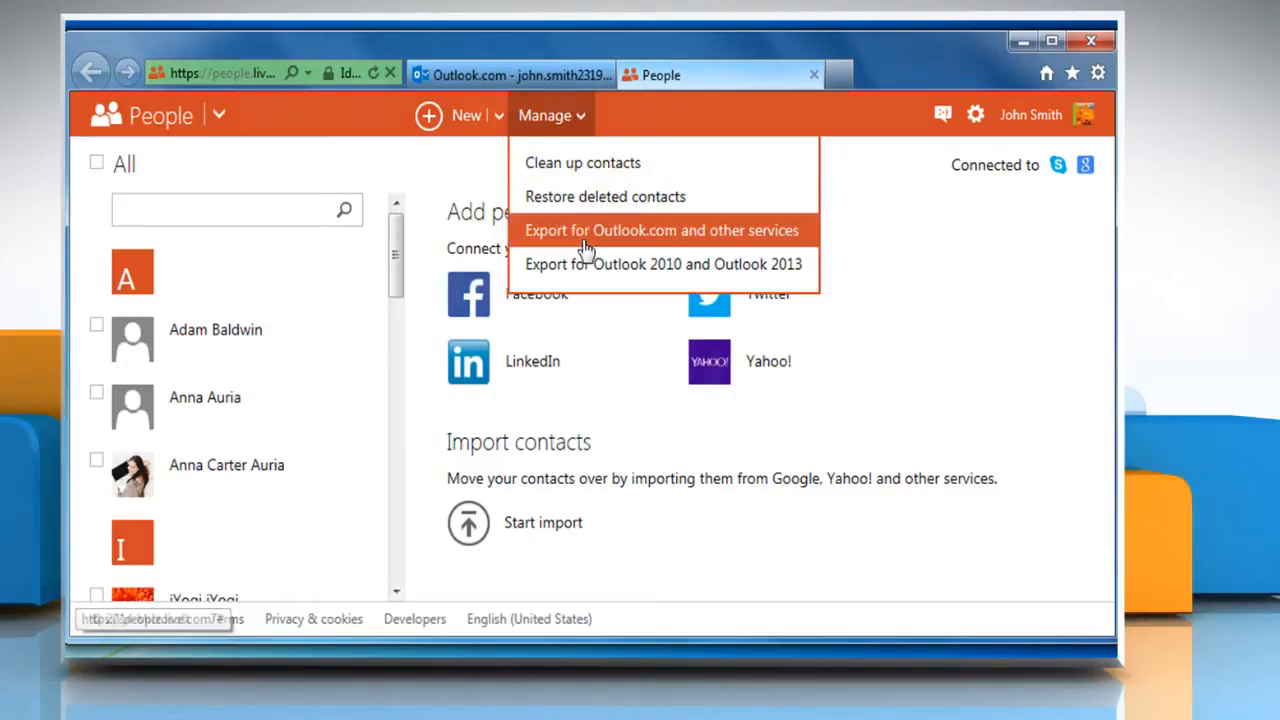
{"action": "left_click", "coordinate": [660, 230]}
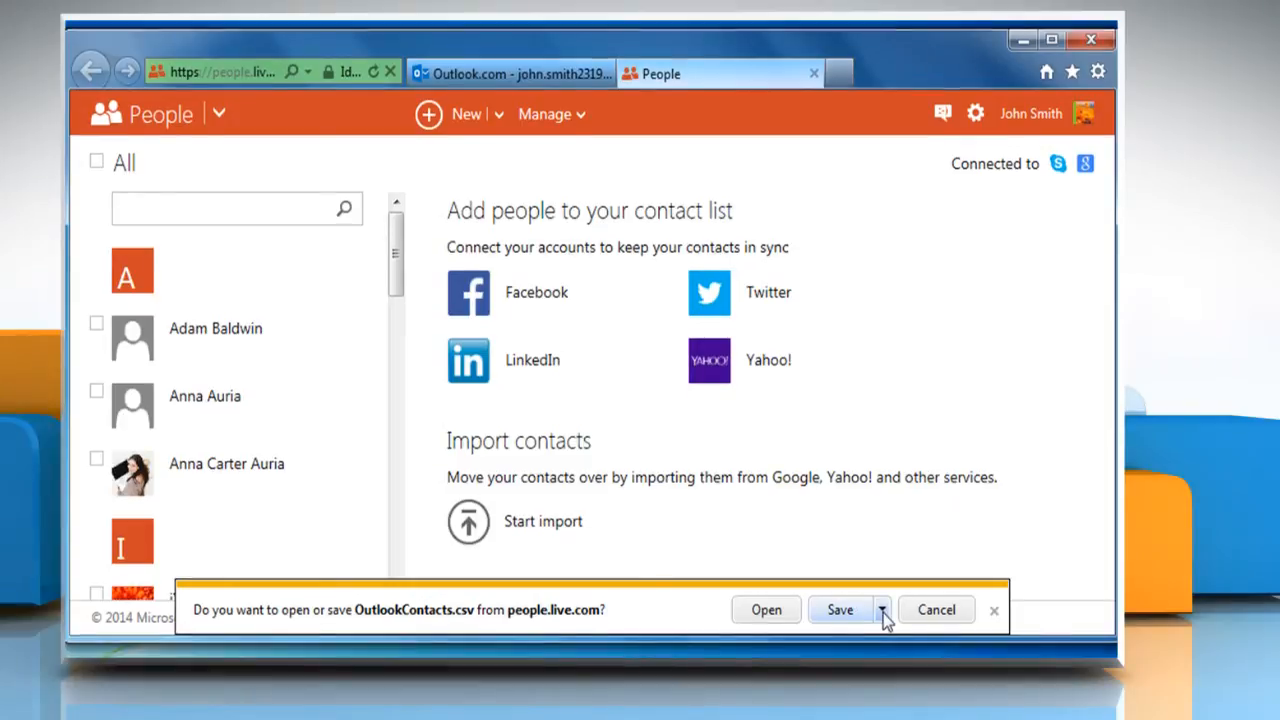
Save the export as My OutlookContacts.csv in Downloads and show it in its folder
{"action": "left_click", "coordinate": [880, 608]}
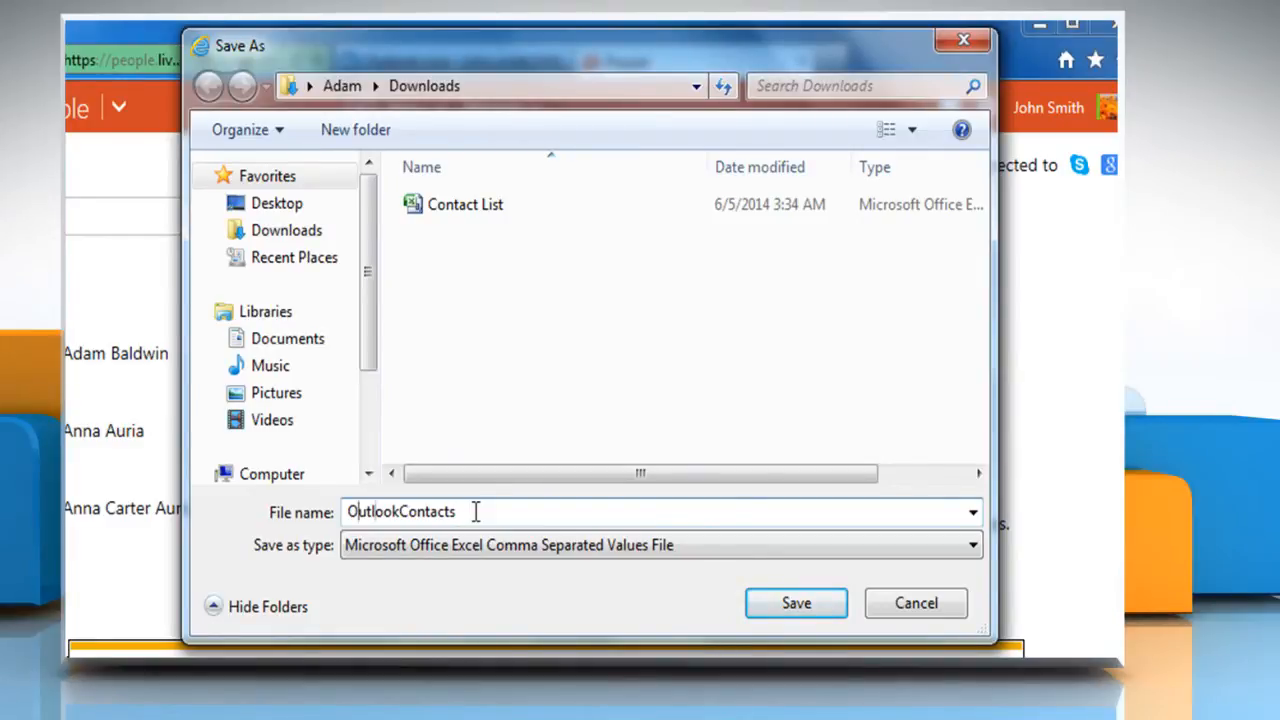
{"action": "type", "text": "My"}
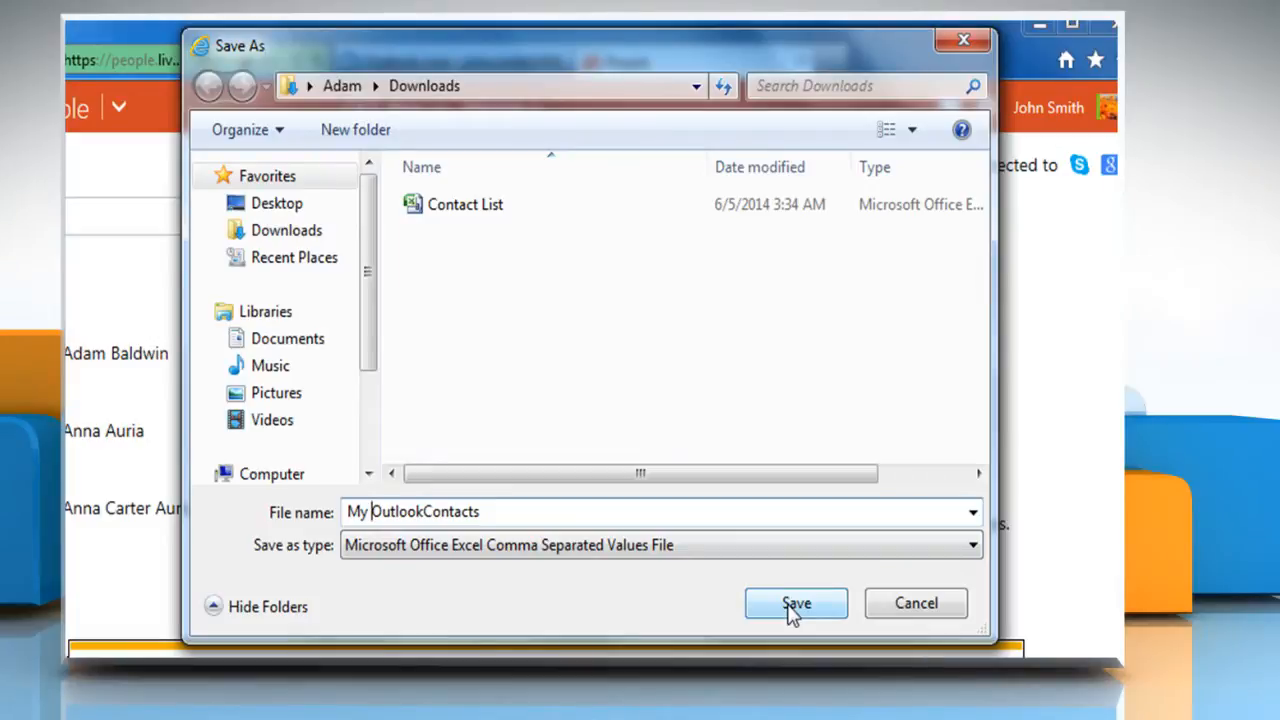
{"action": "left_click", "coordinate": [796, 604]}
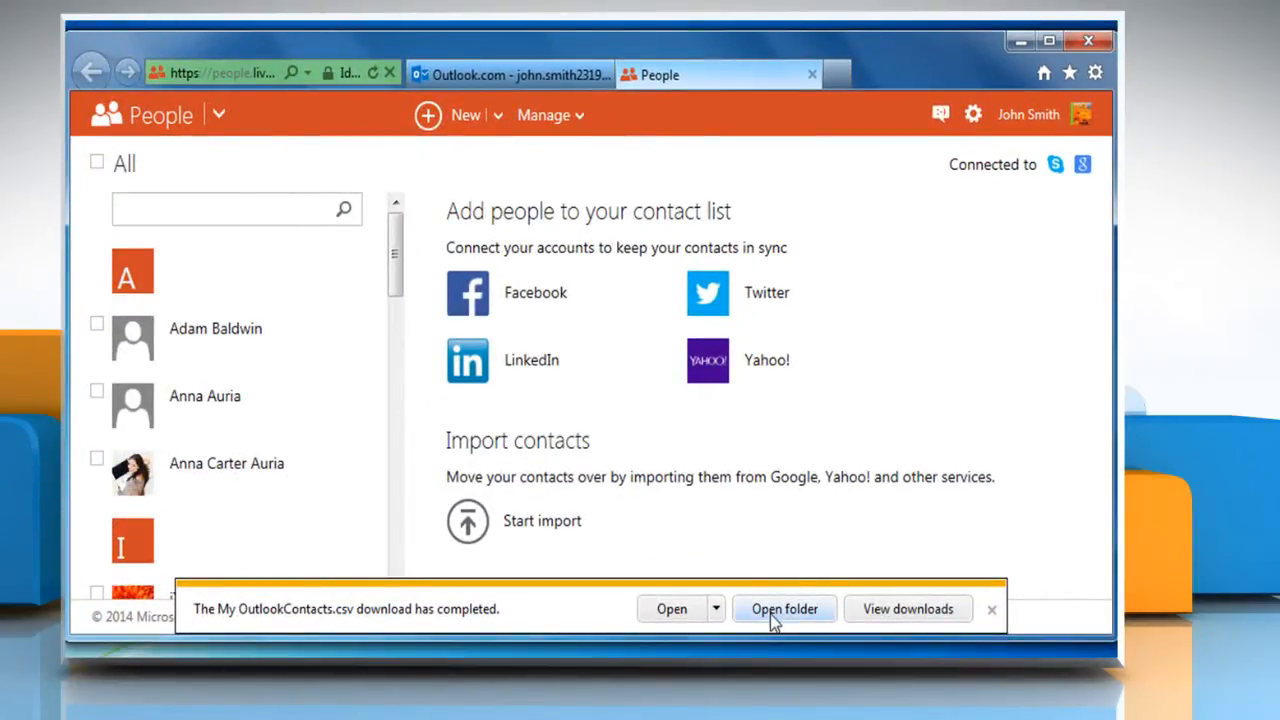
{"action": "left_click", "coordinate": [784, 608]}
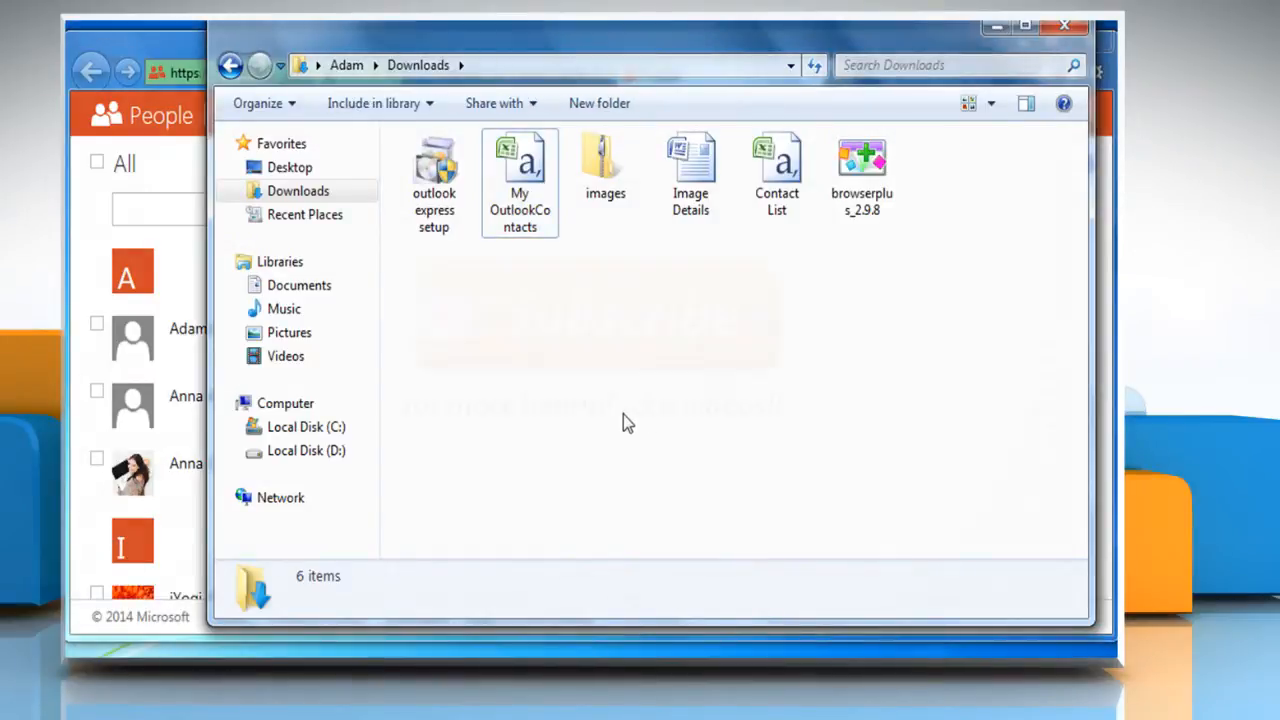